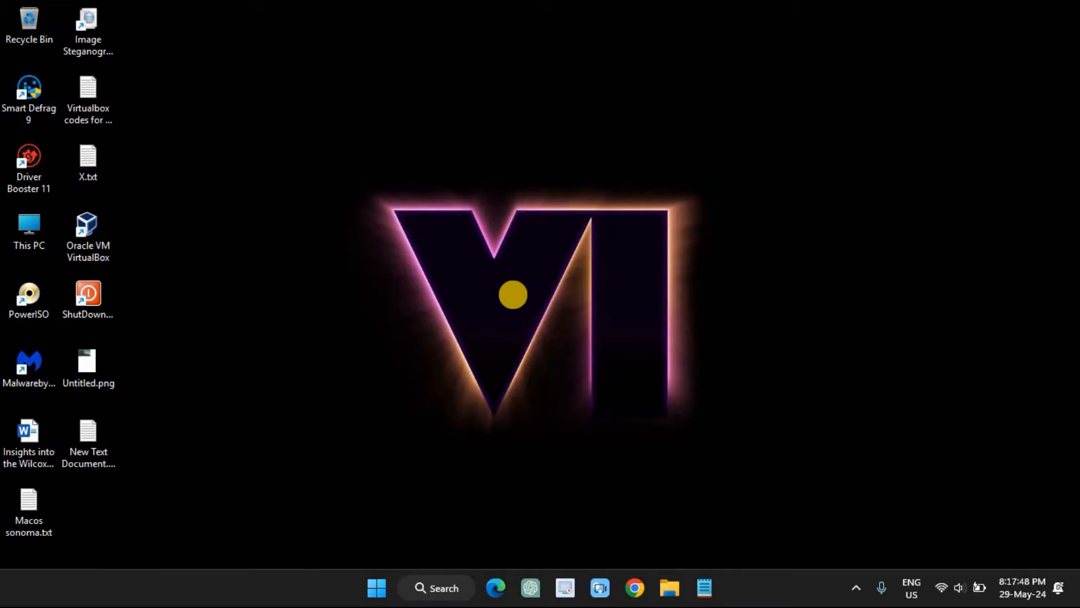
# Begin entering 'rege' in the Run box to launch the registry editor
pyautogui.write('rege')
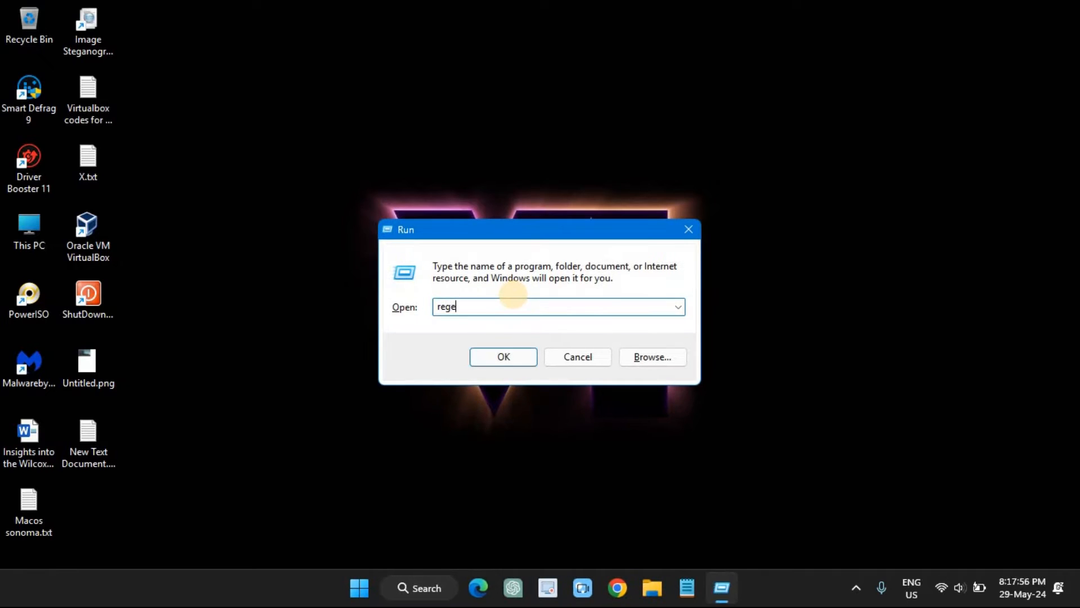
# Launch regedit maximized and select HKLM\SOFTWARE\Microsoft\Windows NT\CurrentVersion\SystemRestore
pyautogui.click(504, 357)
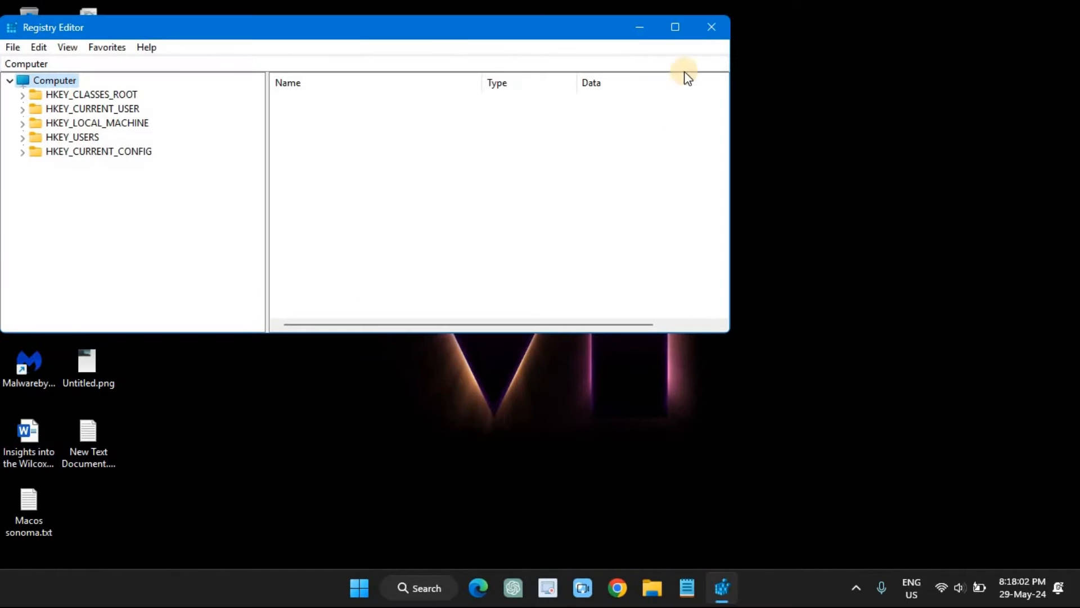
pyautogui.click(675, 27)
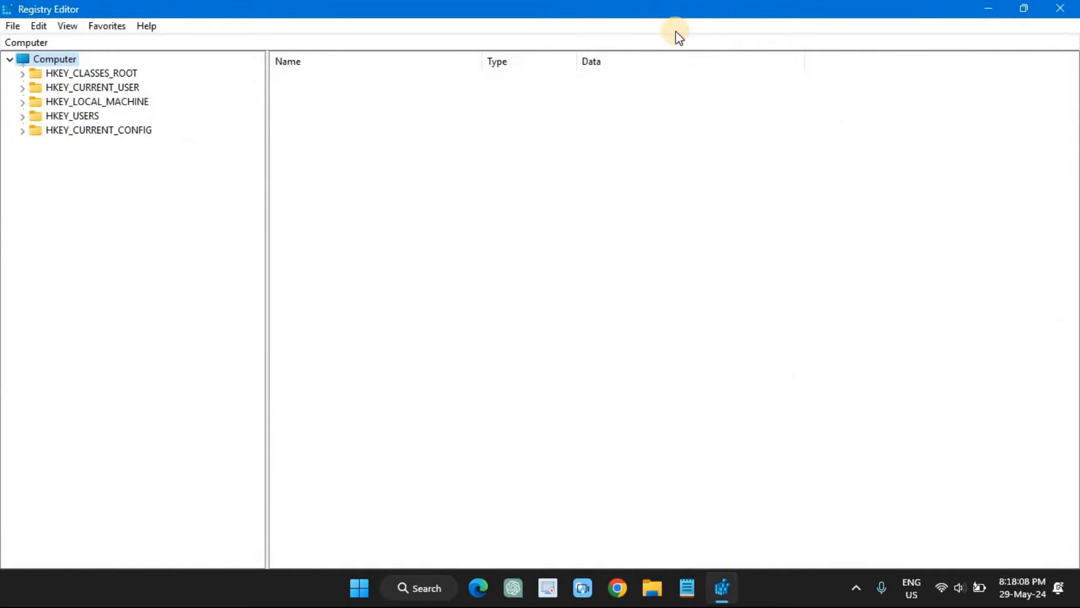
pyautogui.click(20, 102)
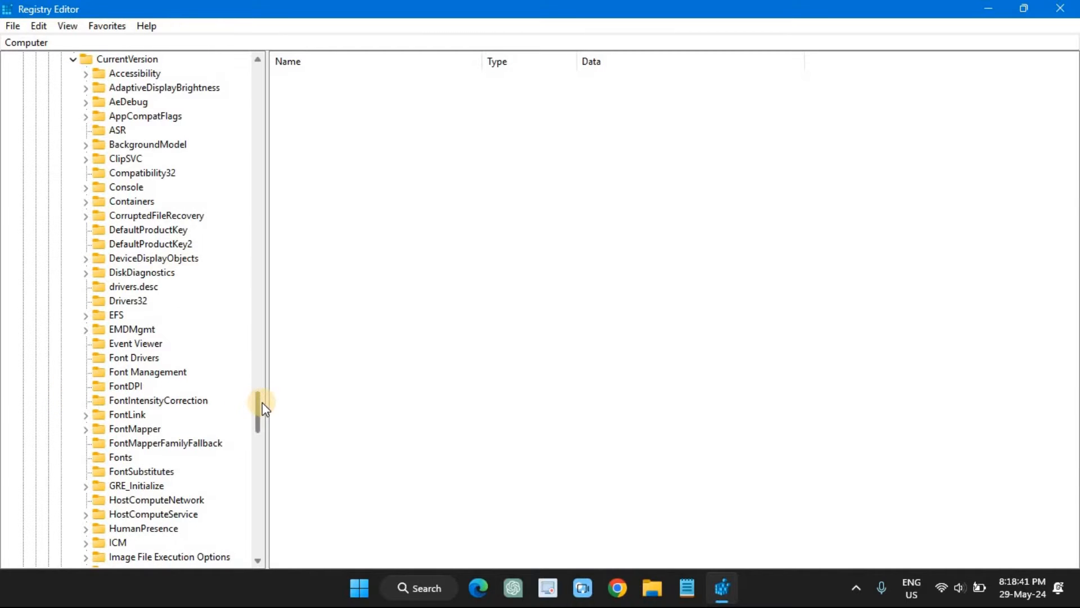
pyautogui.scroll(-3)
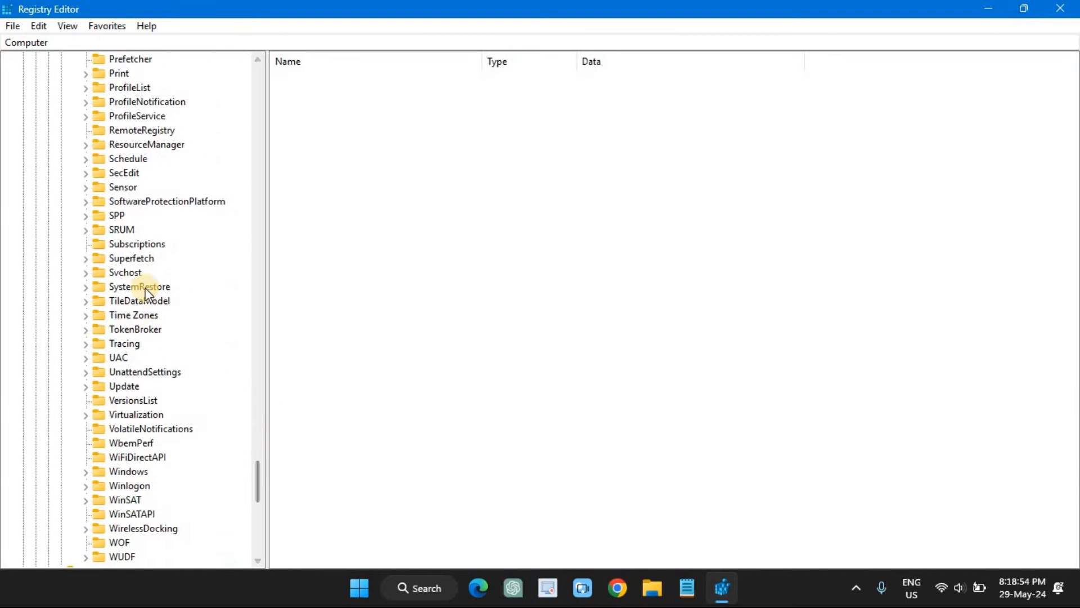
pyautogui.click(140, 287)
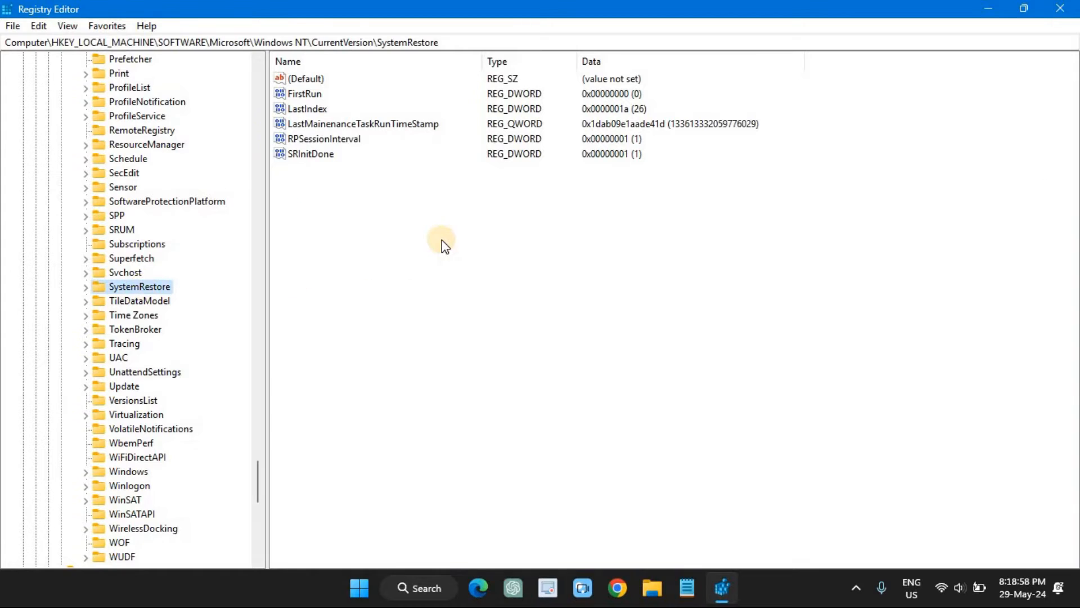
# Add a new DWORD (32-bit) value named SystemRestorePointCreationFrequency under SystemRestore
pyautogui.rightClick(442, 243)
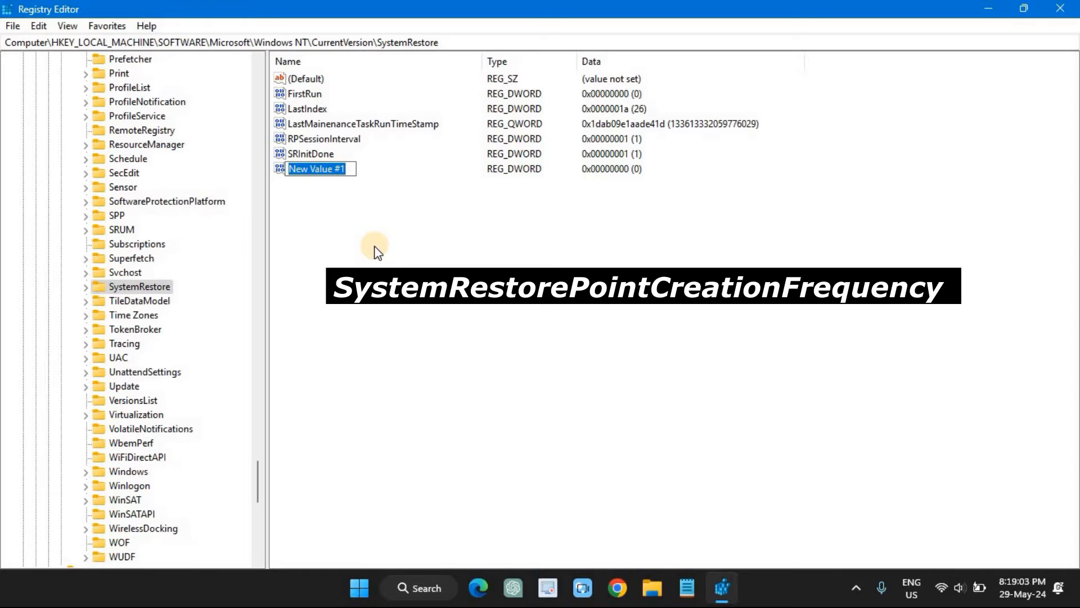
pyautogui.write('SystemRestorePointCreationFreq')
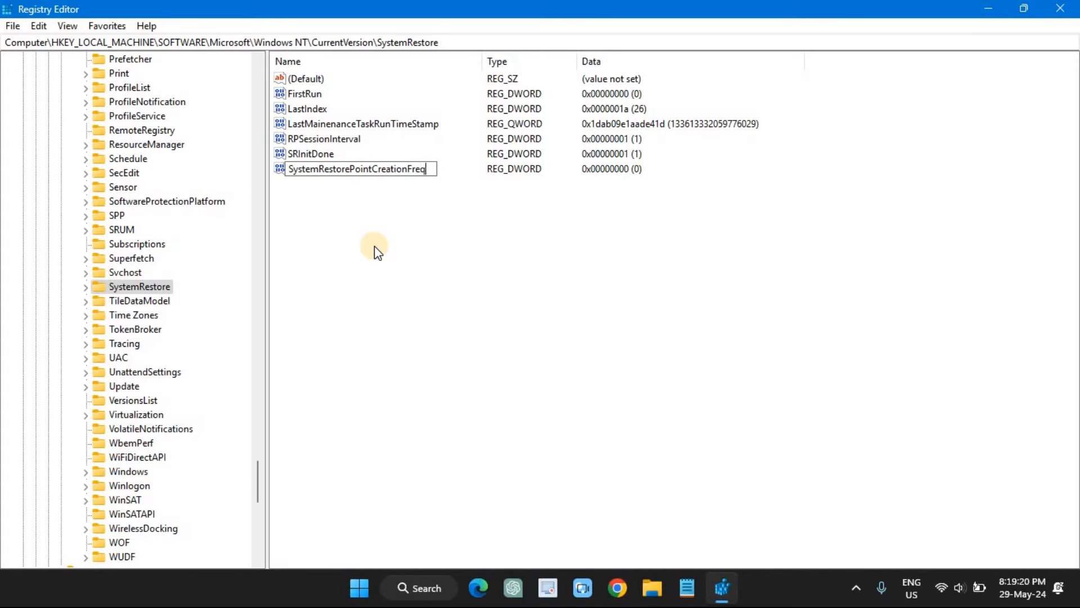
pyautogui.write('uency')
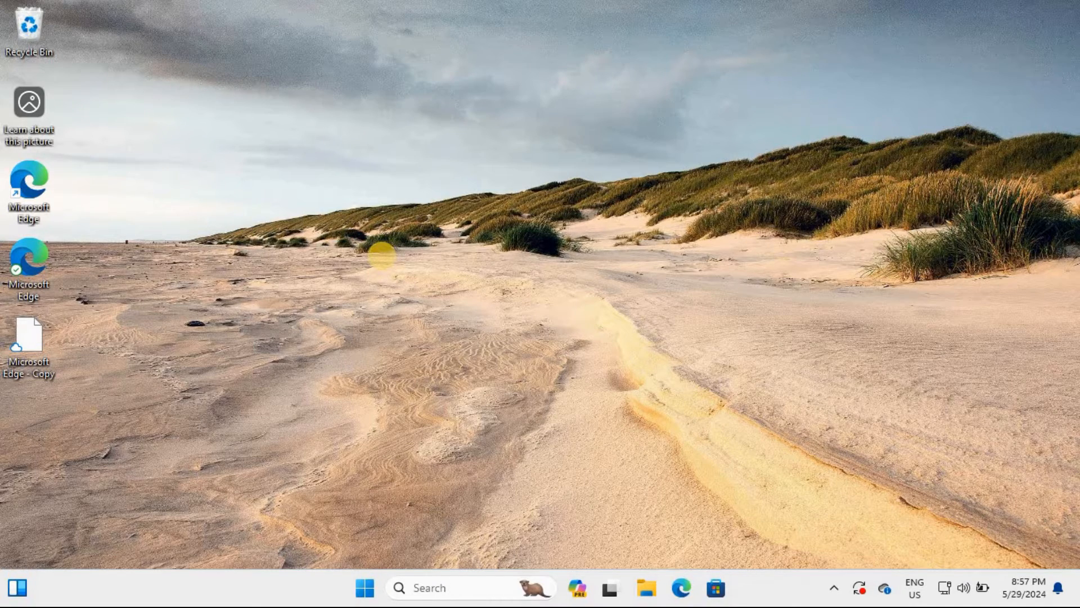
# Launch the Local Group Policy Editor via 'gpedit' in the Run box
pyautogui.write('gpedit')
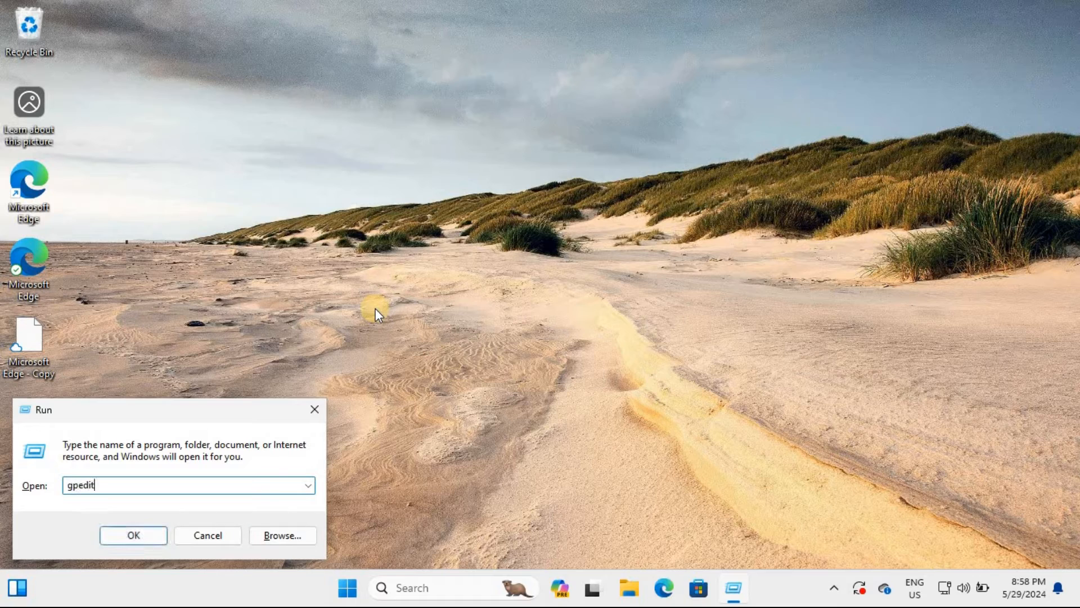
pyautogui.click(133, 536)
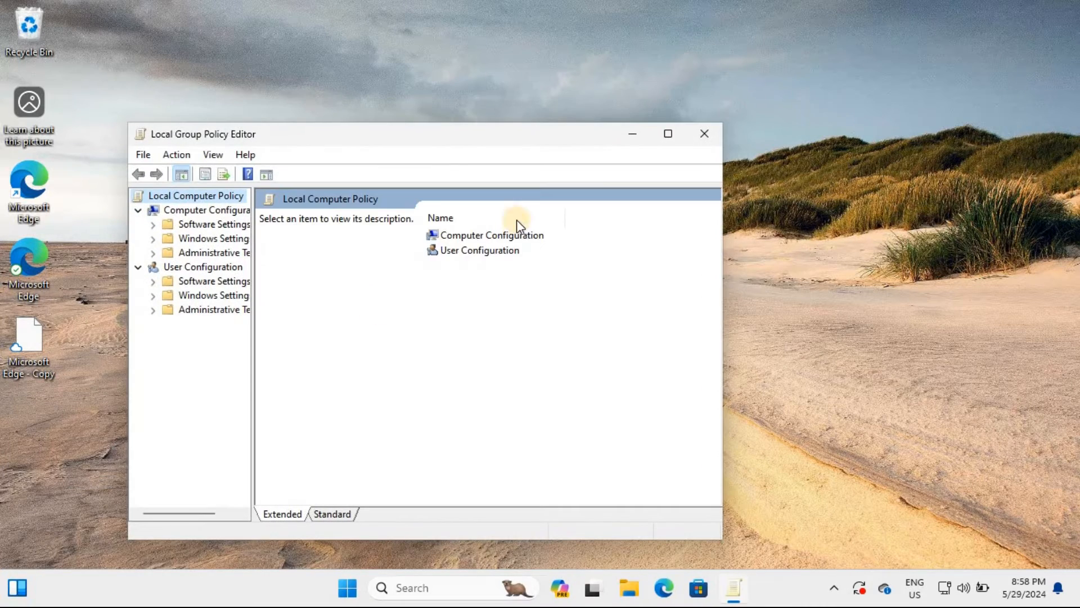
# Maximize the editor, widen the tree, and browse to Computer Configuration > Administrative Templates > System > System Restore
pyautogui.click(667, 133)
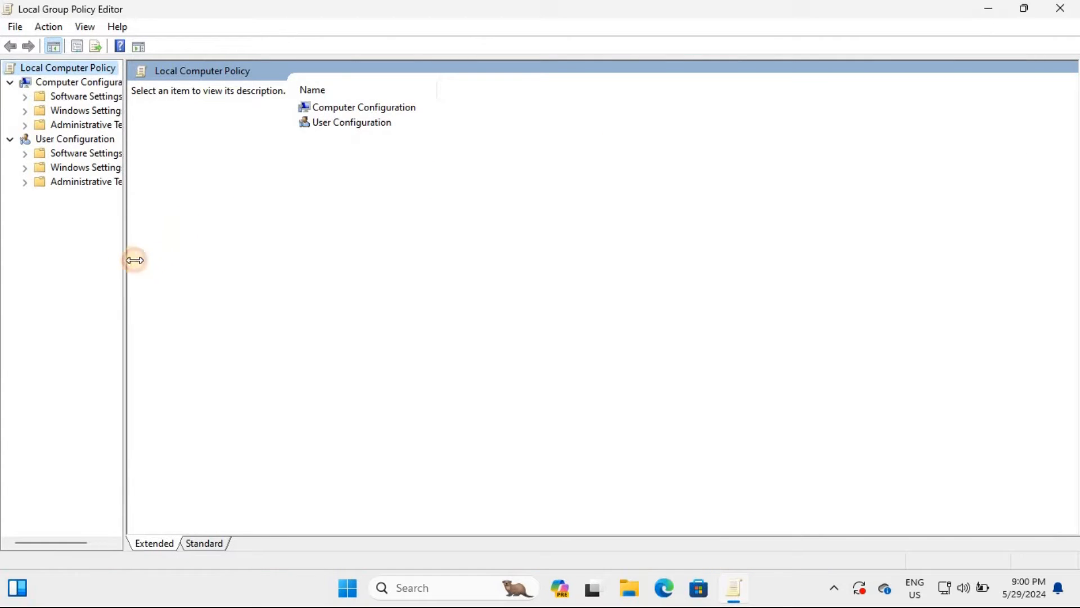
pyautogui.moveTo(136, 260); pyautogui.dragTo(337, 260)
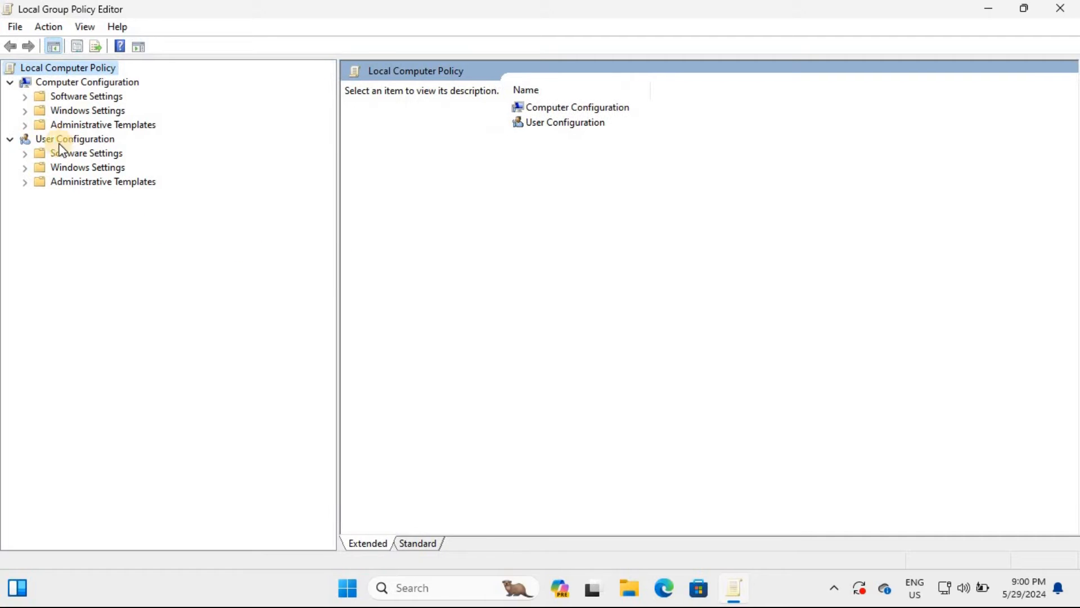
pyautogui.click(25, 124)
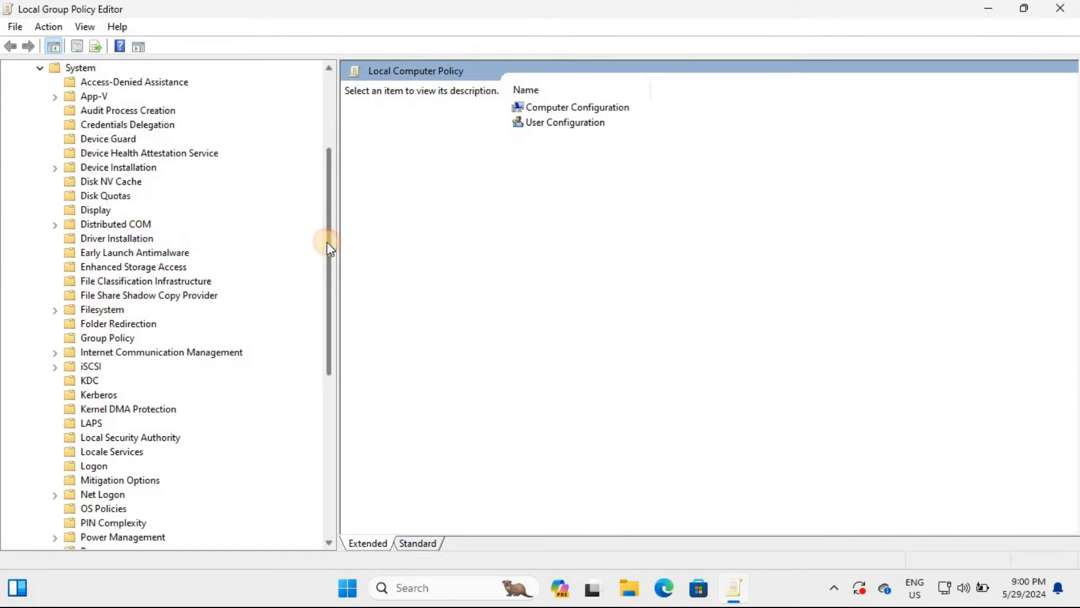
pyautogui.scroll(-3)
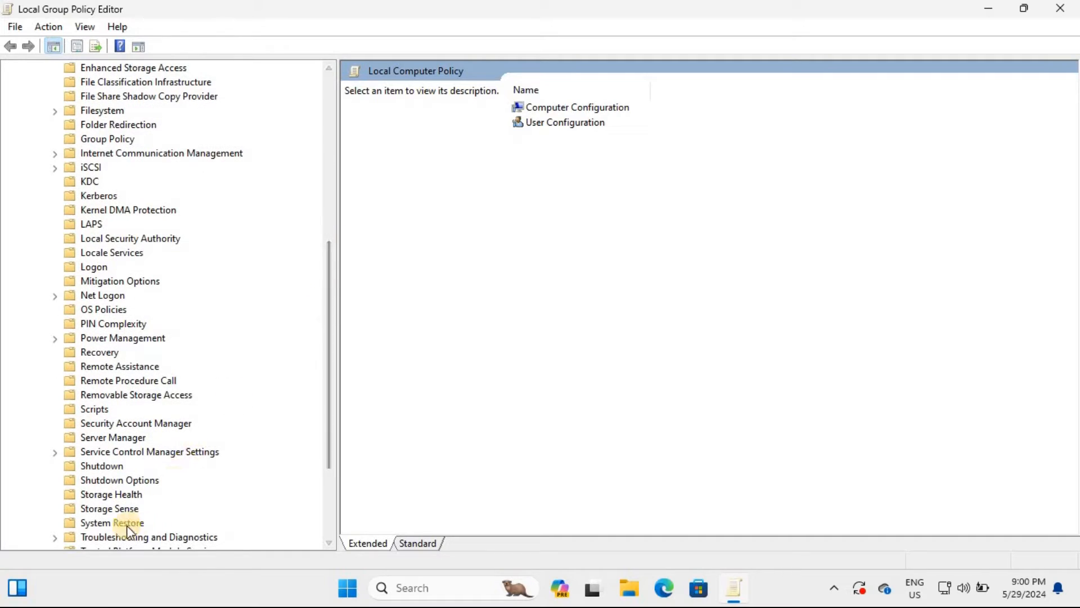
pyautogui.click(109, 522)
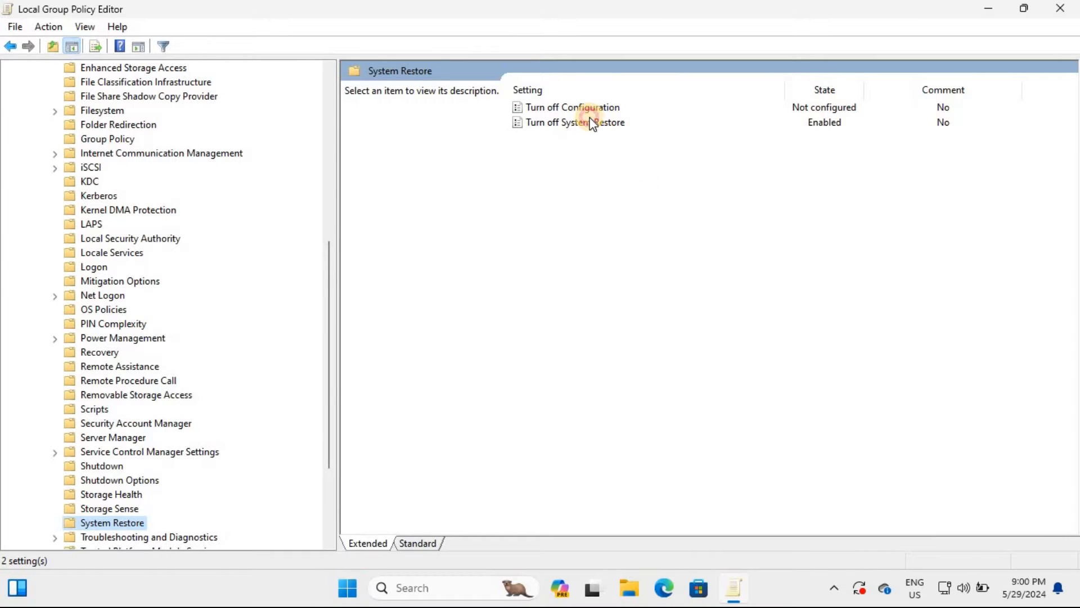
# Change Turn off System Restore to Not Configured and confirm
pyautogui.doubleClick(589, 123)
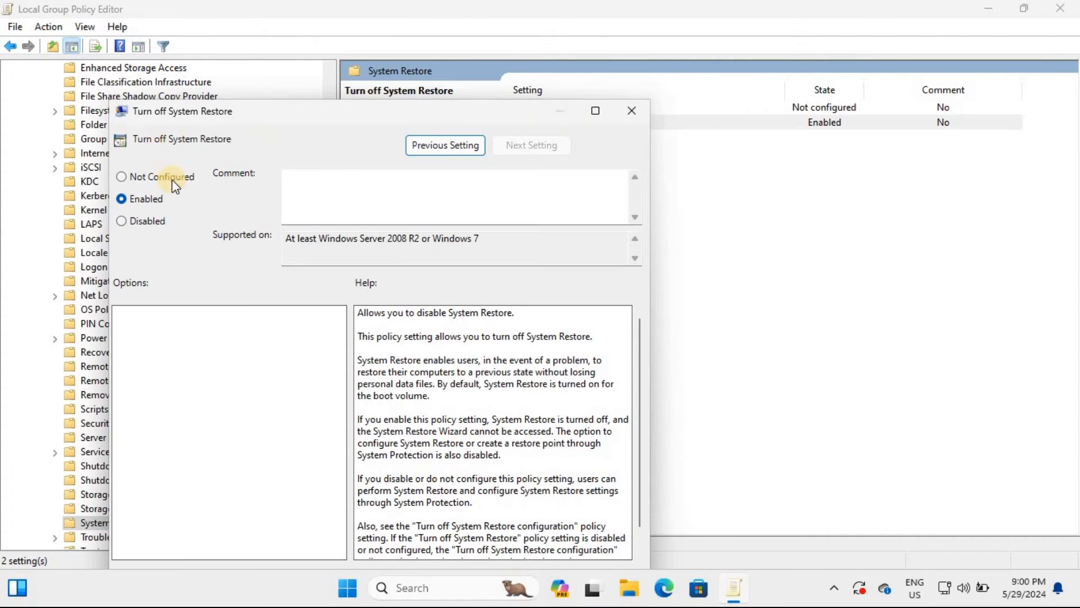
pyautogui.click(122, 177)
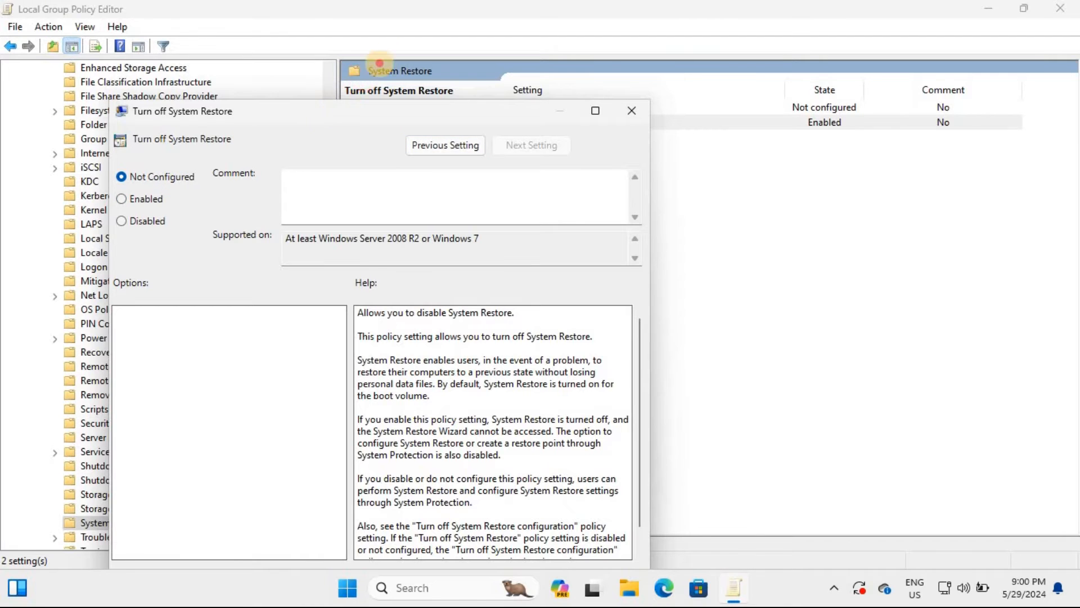
pyautogui.click(661, 529)
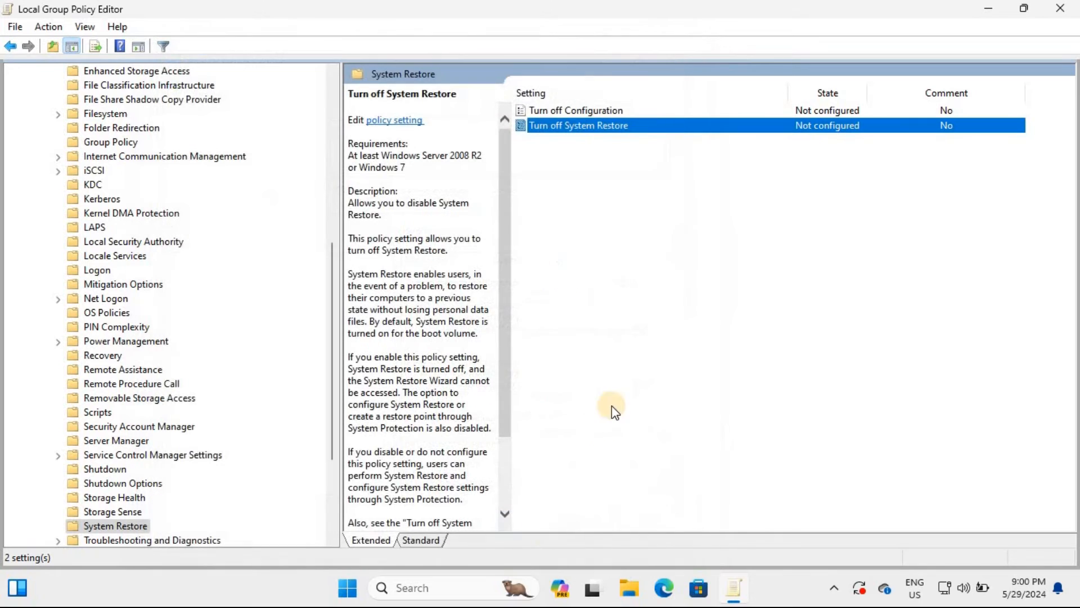
pyautogui.moveTo(901, 181)
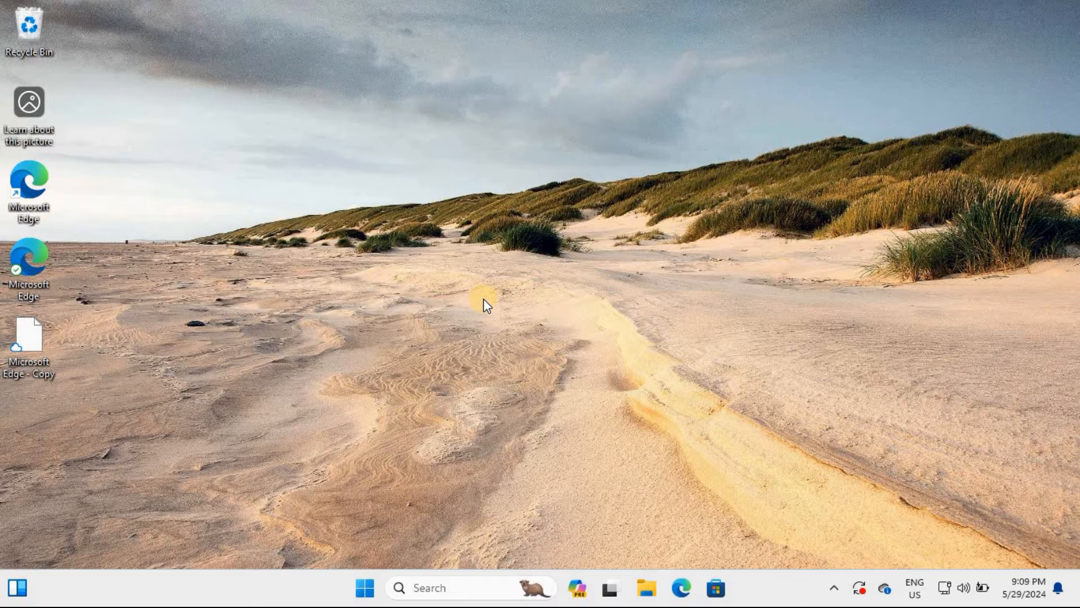
# Launch the Services console via 'service' in the Run box
pyautogui.write('service')
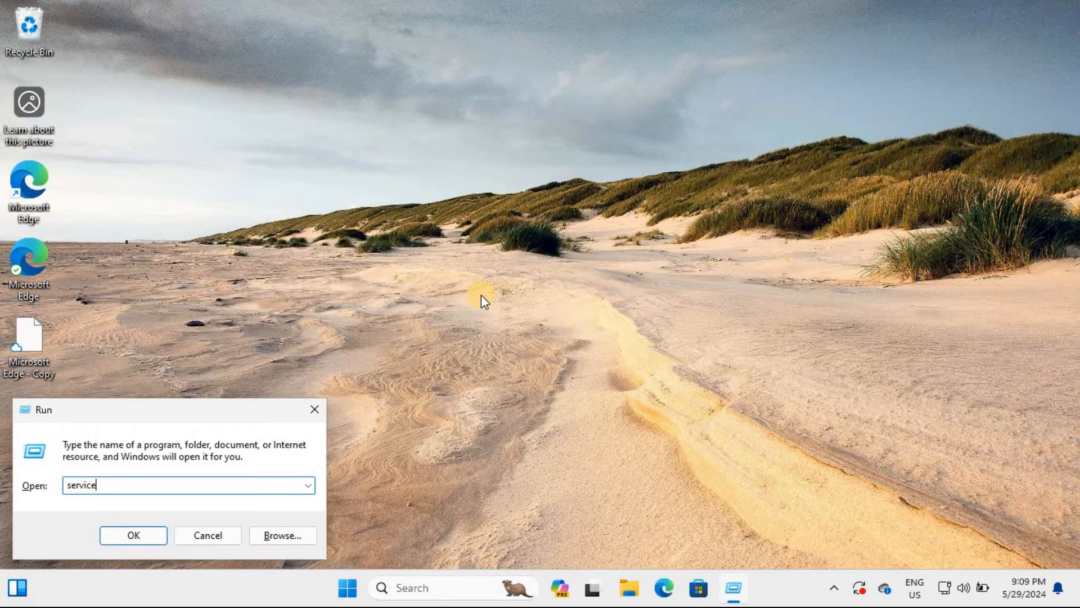
pyautogui.click(133, 536)
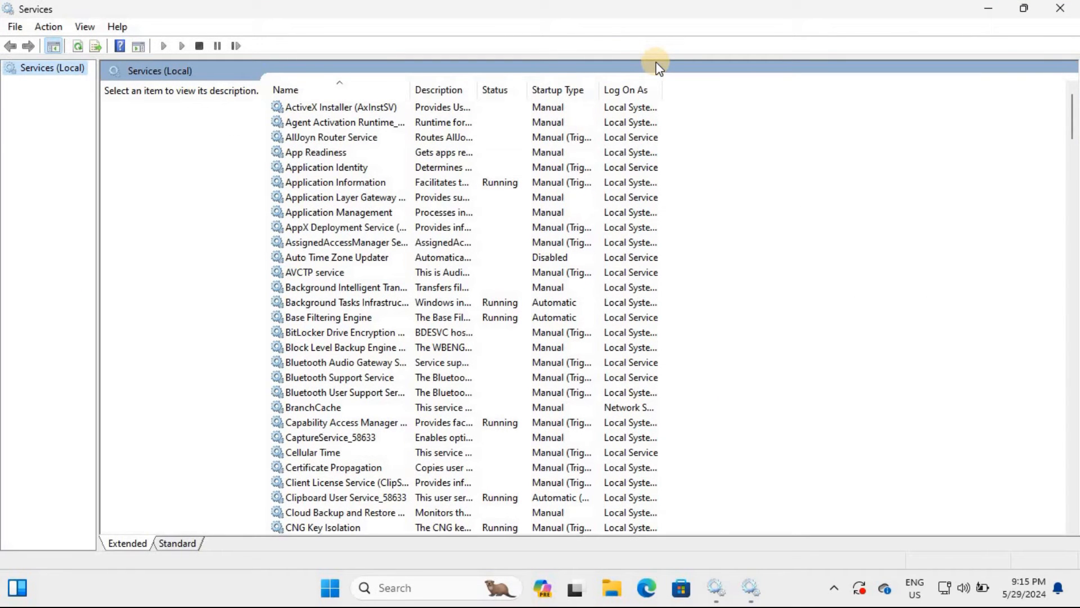
pyautogui.moveTo(881, 106)
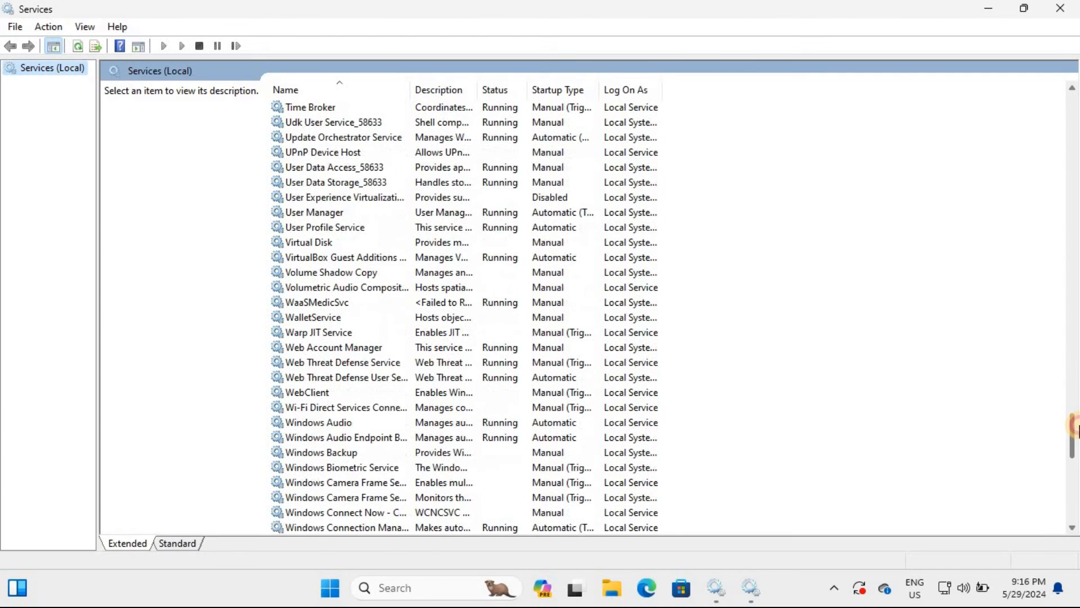
# Select the Volume Shadow Copy service in the services list
pyautogui.click(327, 272)
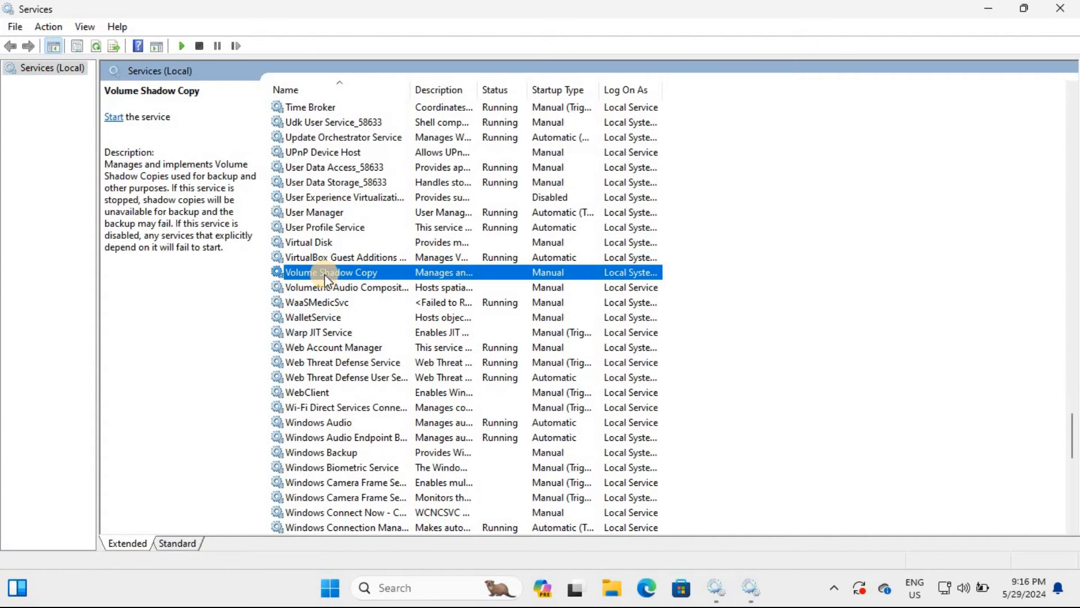
# Start Volume Shadow Copy from its properties so it shows Running, keeping Manual startup
pyautogui.doubleClick(330, 273)
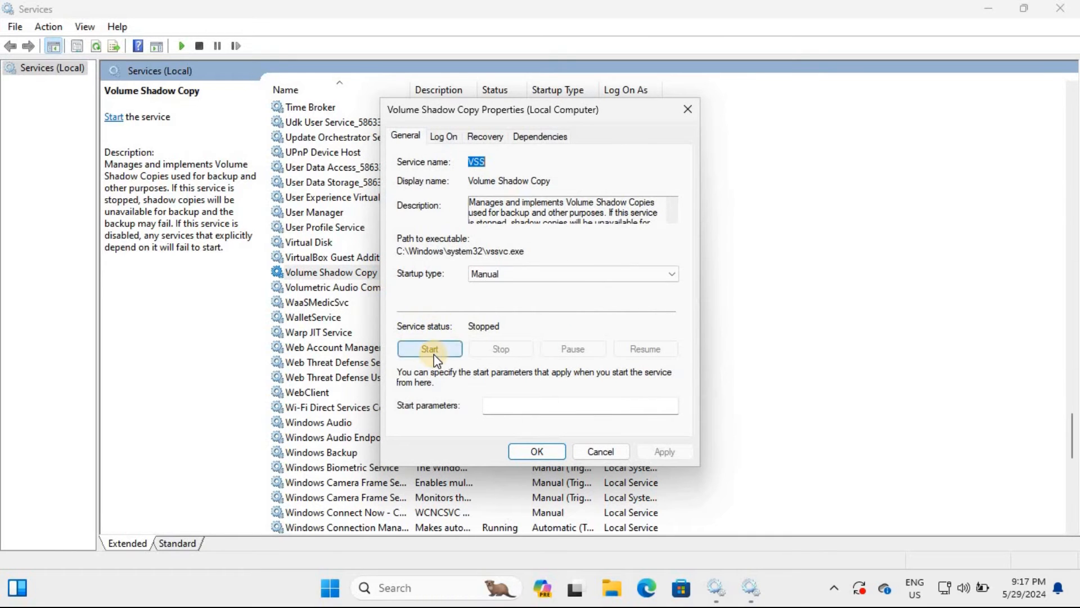
pyautogui.click(430, 349)
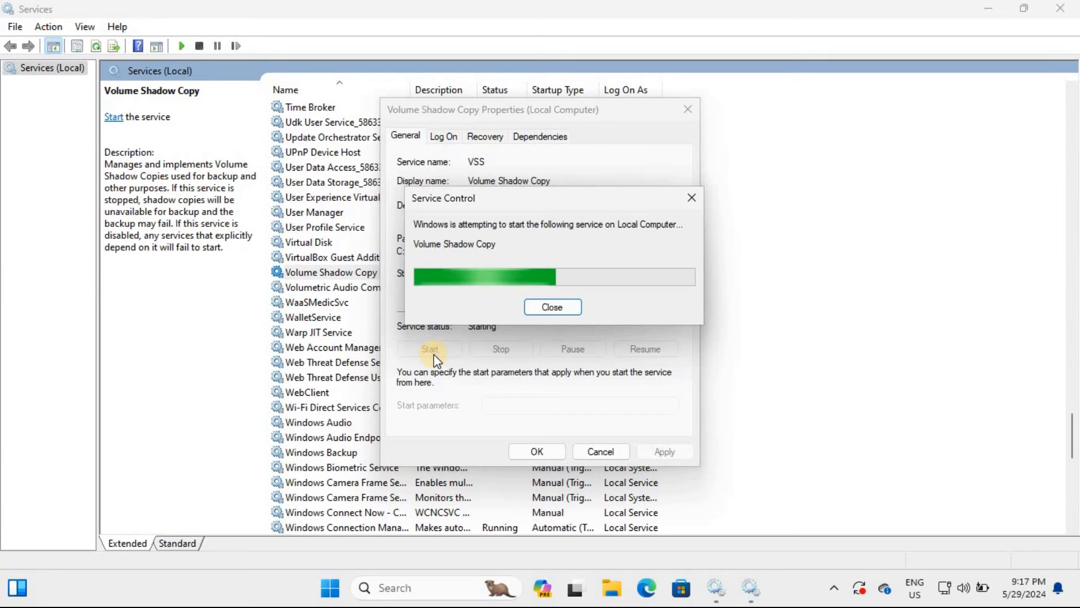
pyautogui.click(552, 306)
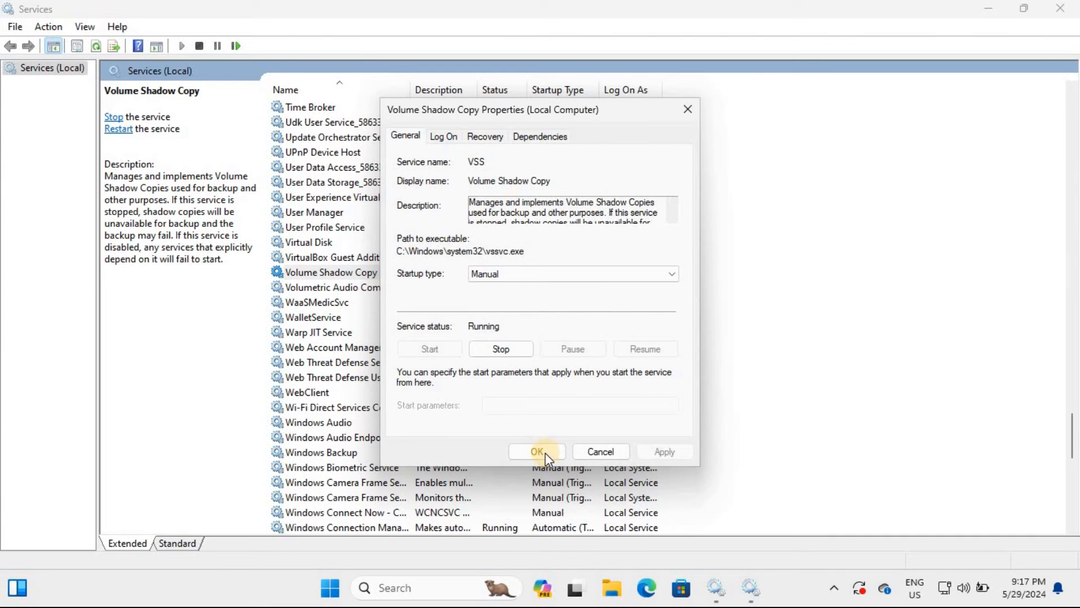
pyautogui.click(537, 451)
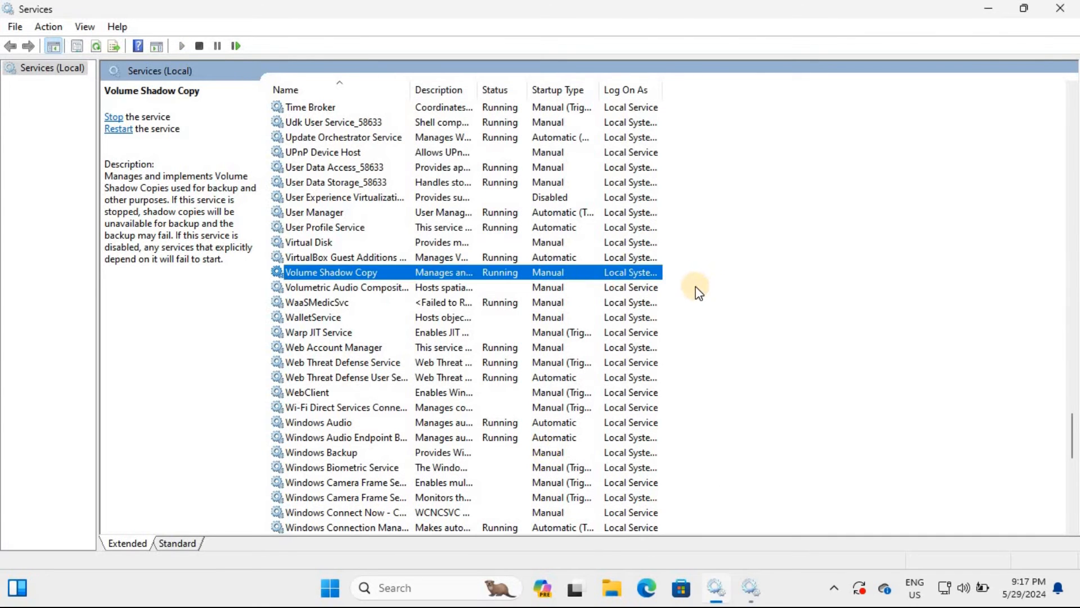